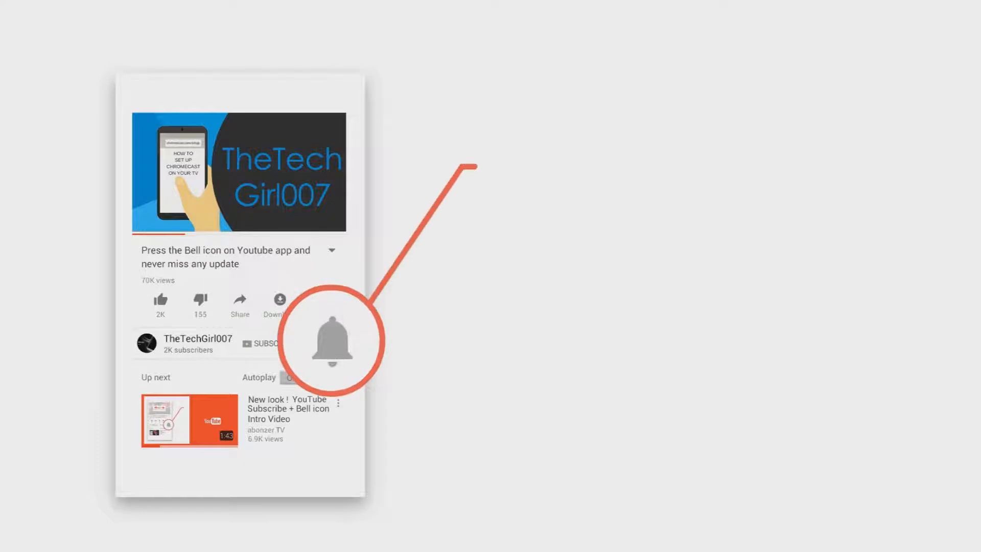
Search the Start menu for 'adjust' to find the appearance and performance setting
{"action": "left_click", "coordinate": [325, 343]}
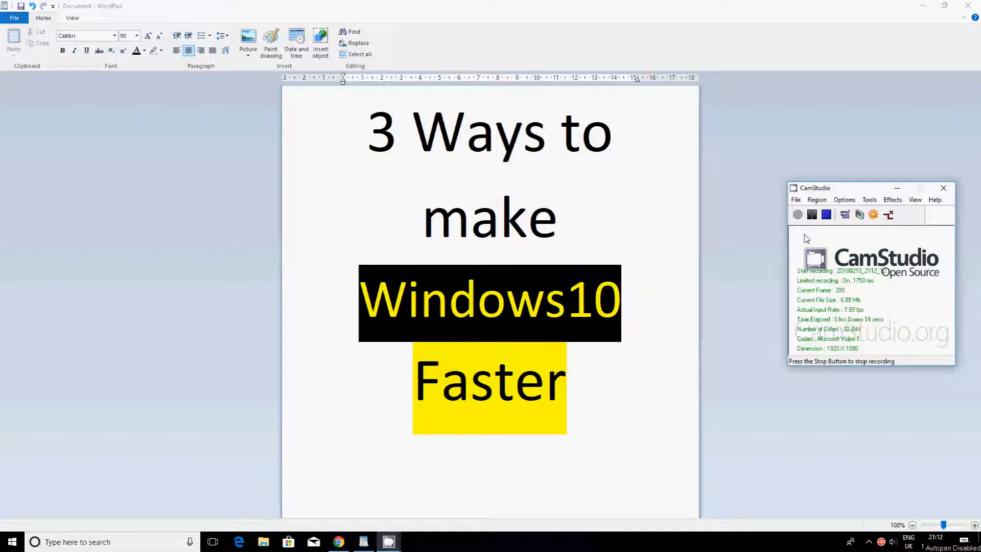
{"action": "mouse_move", "coordinate": [224, 328]}
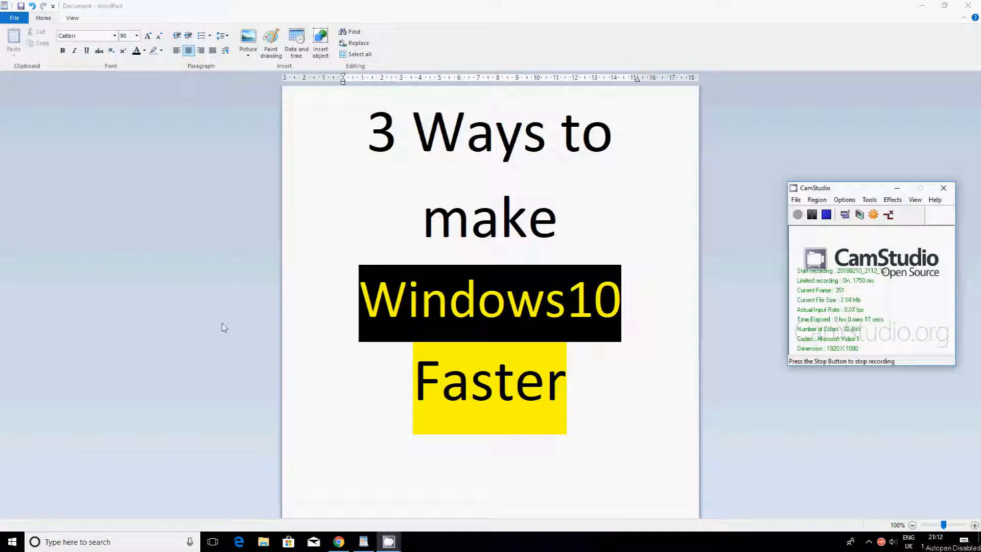
{"action": "left_click", "coordinate": [11, 541]}
{"action": "type", "text": "adjust"}
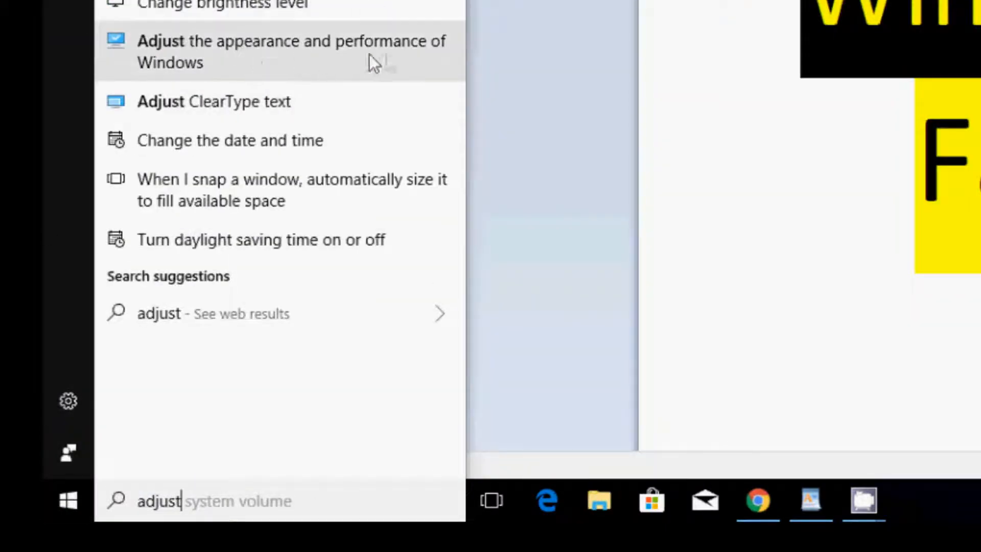
{"action": "mouse_move", "coordinate": [392, 61]}
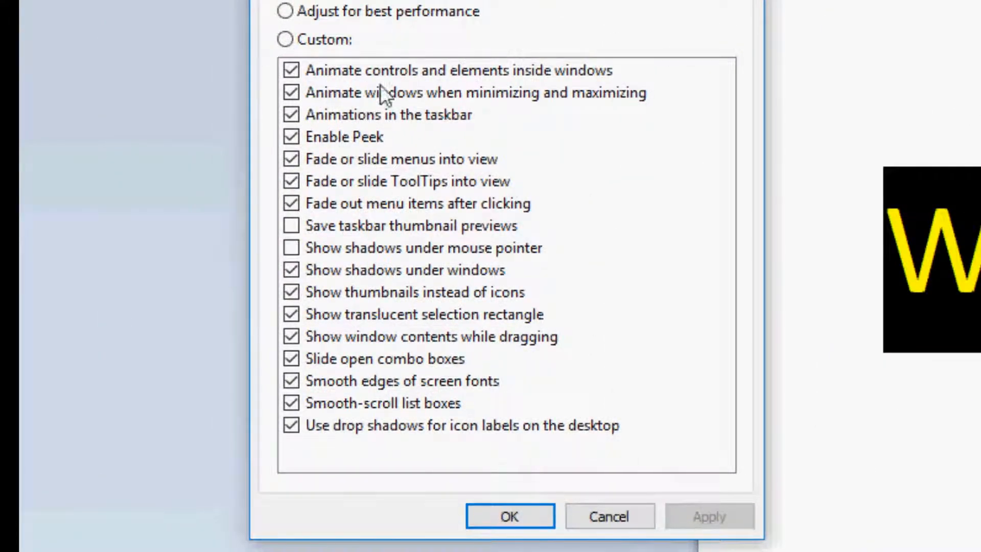
{"action": "mouse_move", "coordinate": [444, 216]}
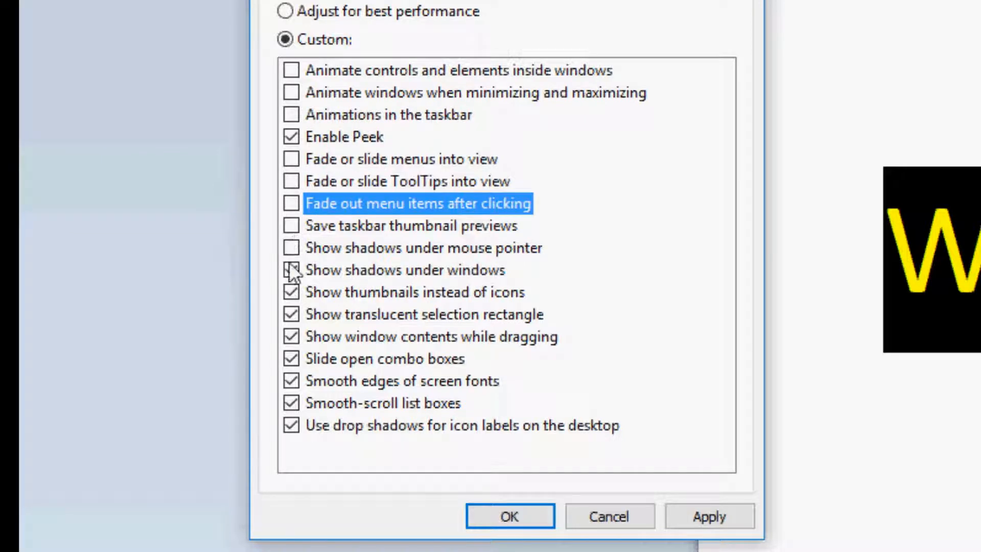
Keep window shadows and font smoothing on, then apply and confirm the trimmed visual effects
{"action": "left_click", "coordinate": [291, 269]}
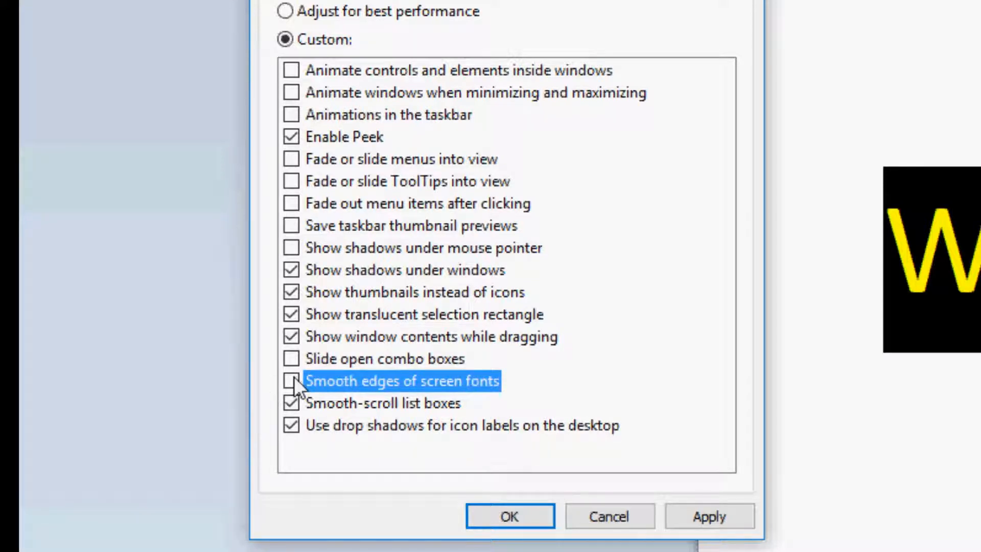
{"action": "left_click", "coordinate": [291, 380]}
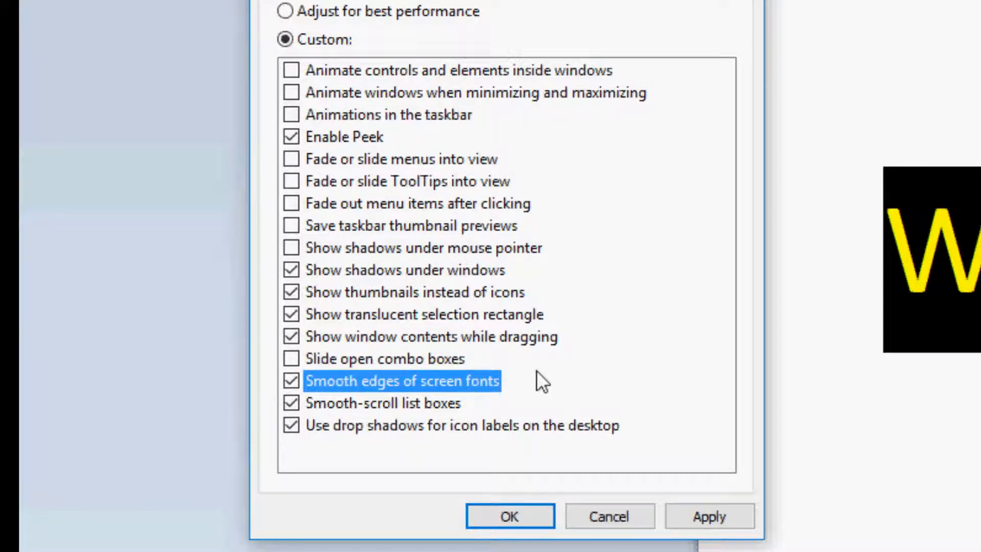
{"action": "left_click", "coordinate": [509, 516]}
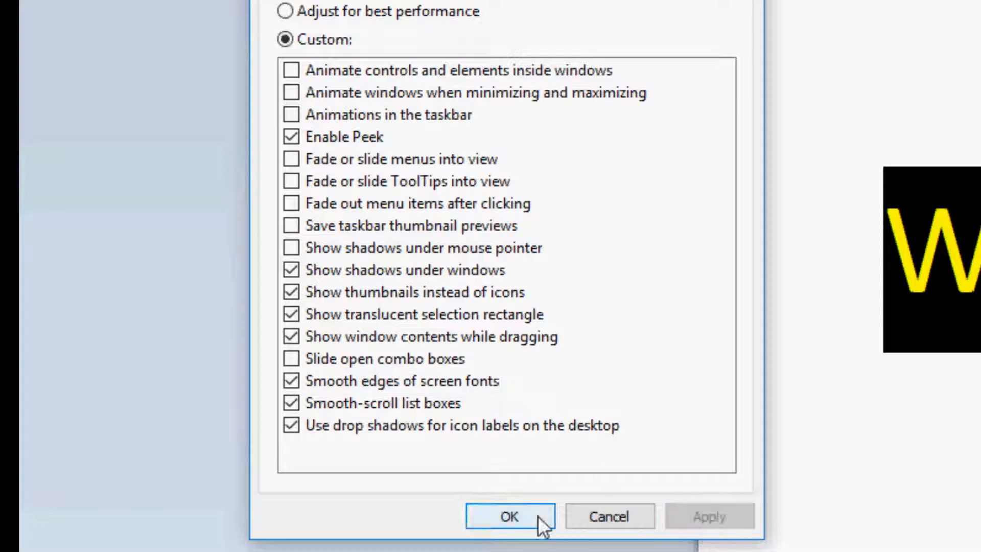
{"action": "left_click", "coordinate": [509, 516]}
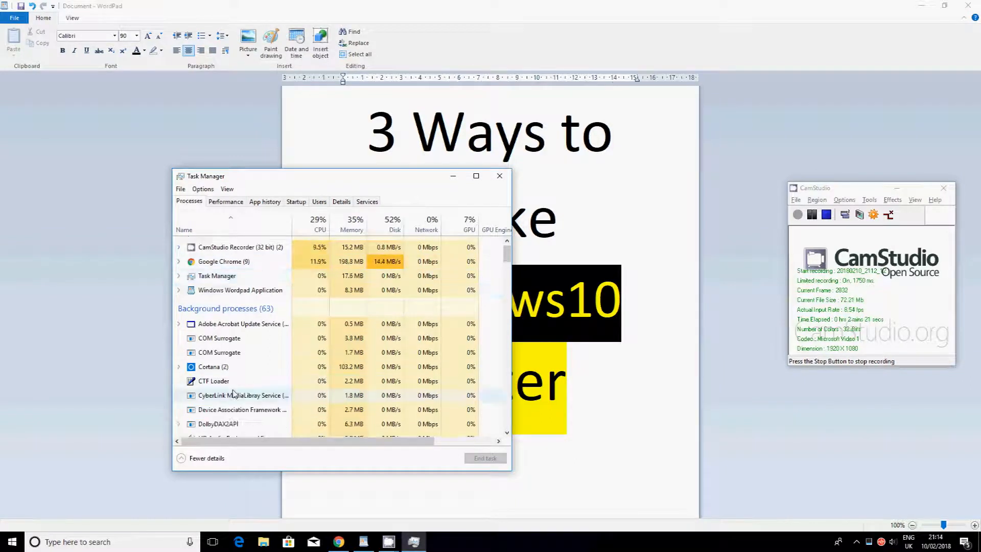
Look through the running processes and switch to Task Manager's Startup list
{"action": "scroll", "scroll_direction": "down", "scroll_amount": 3}
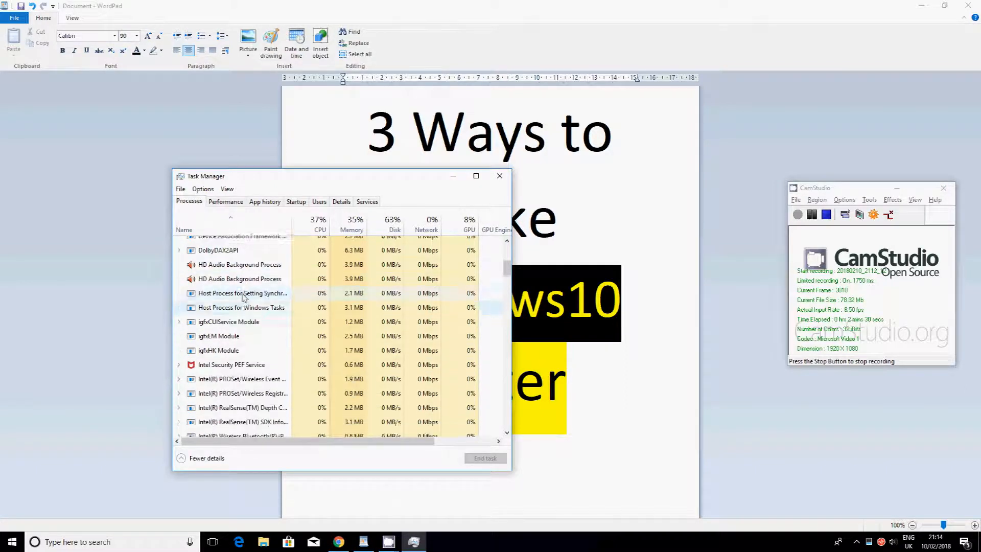
{"action": "left_click", "coordinate": [431, 220]}
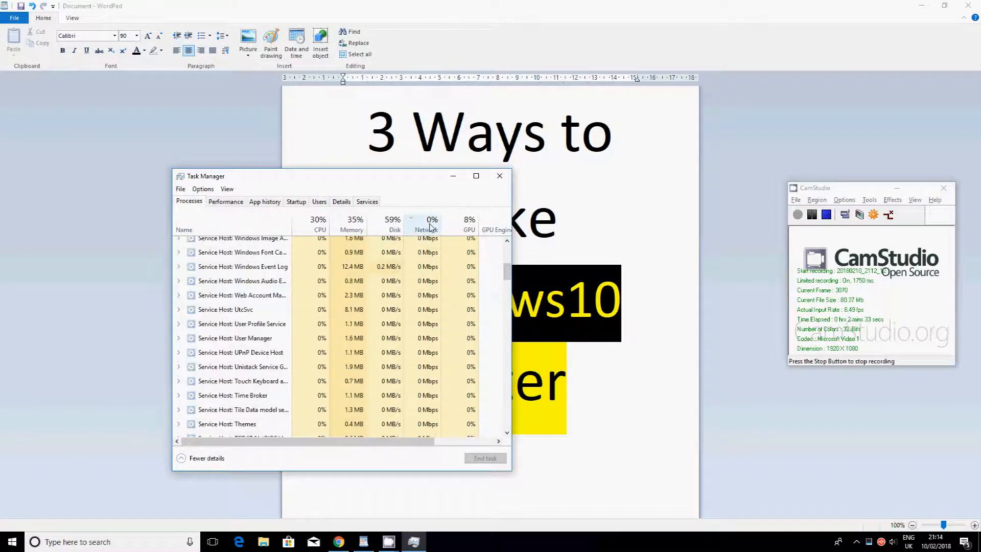
{"action": "left_click", "coordinate": [378, 71]}
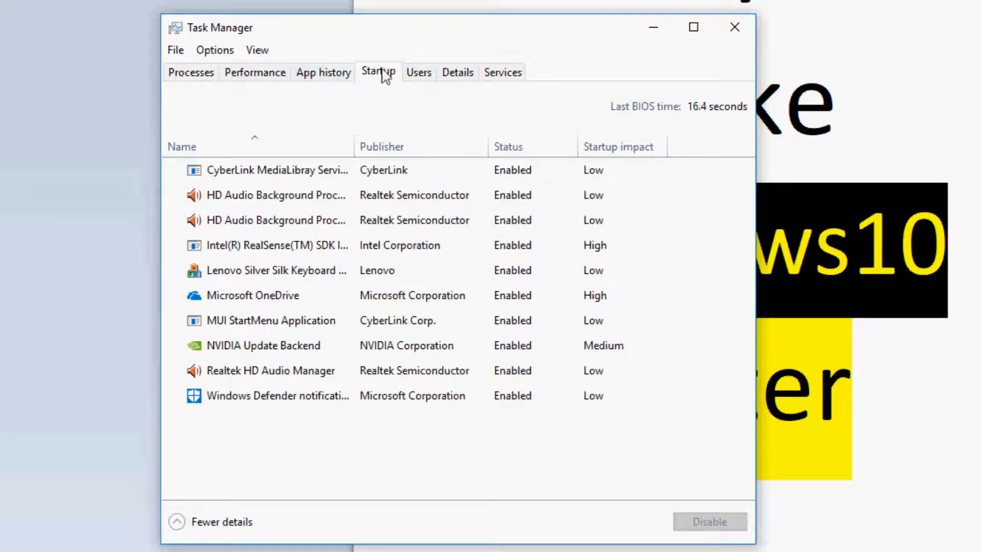
Disable the Lenovo Silver Silk Keyboard entry from launching at startup
{"action": "left_click", "coordinate": [275, 269]}
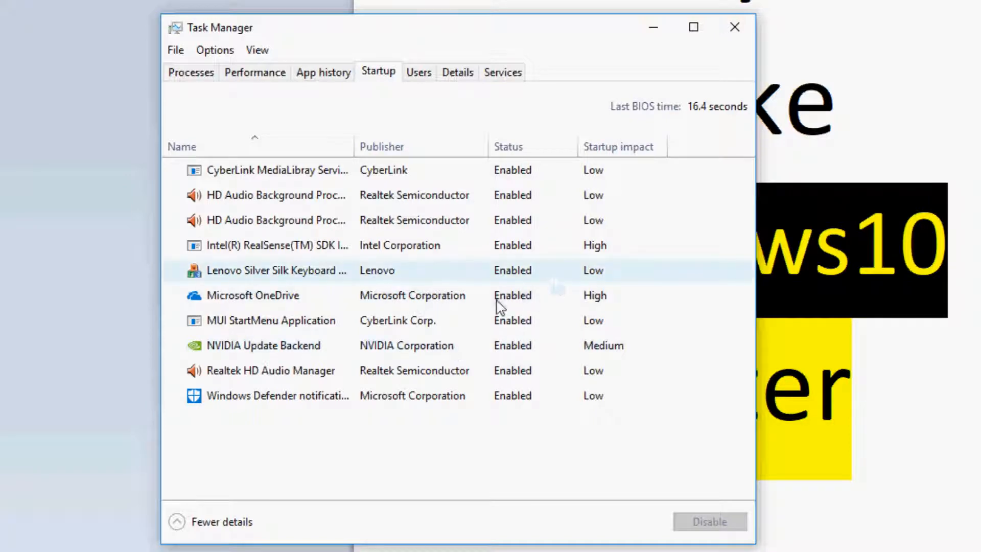
{"action": "left_click", "coordinate": [252, 294]}
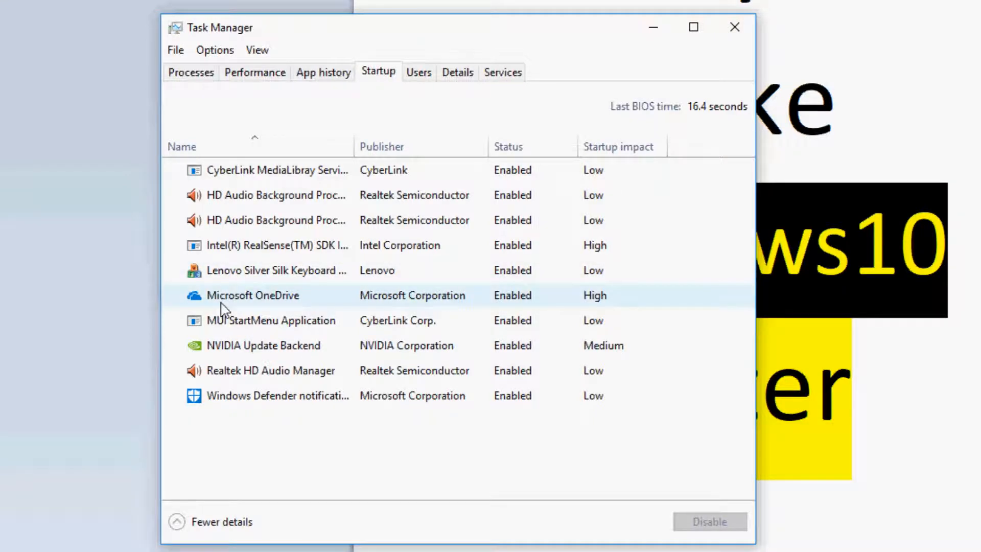
{"action": "left_click", "coordinate": [275, 270]}
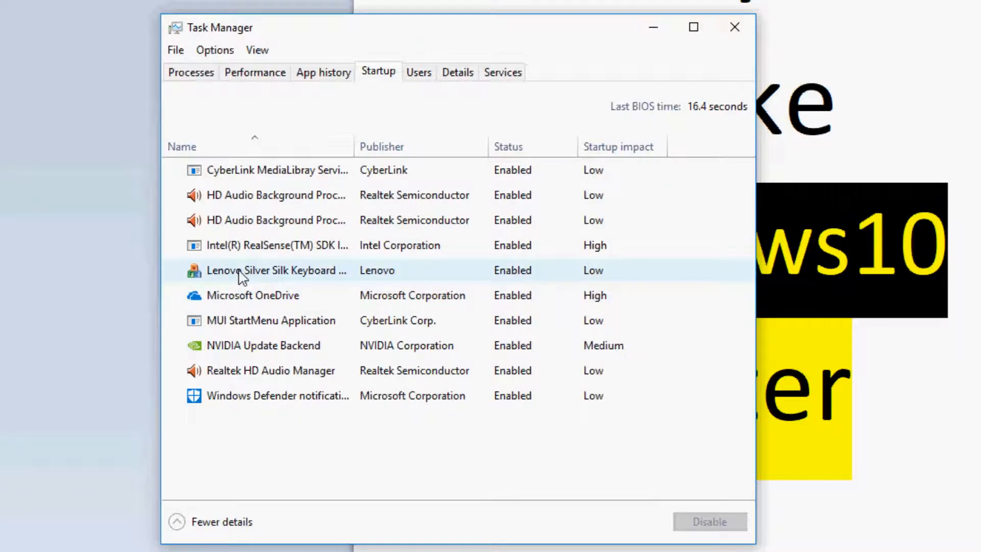
{"action": "right_click", "coordinate": [275, 270]}
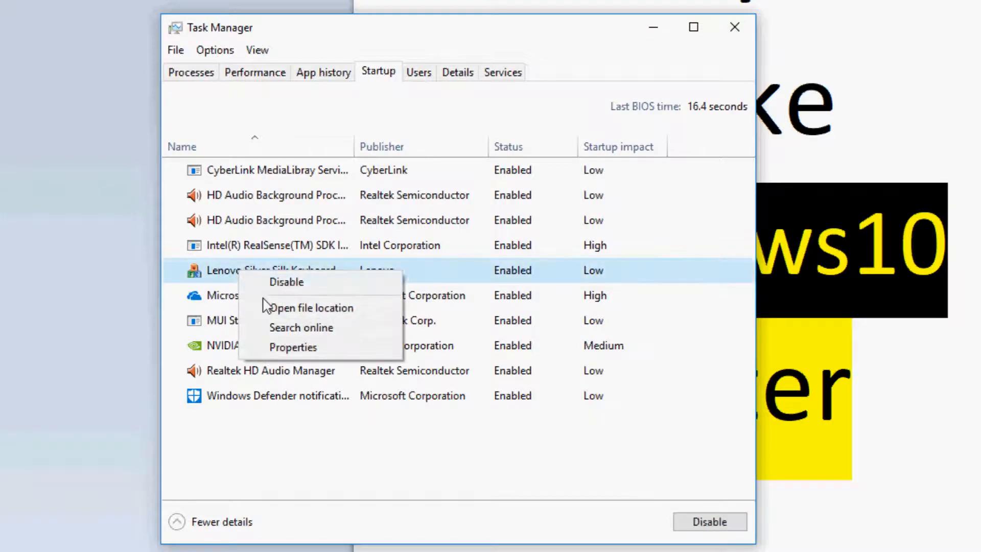
{"action": "left_click", "coordinate": [286, 282]}
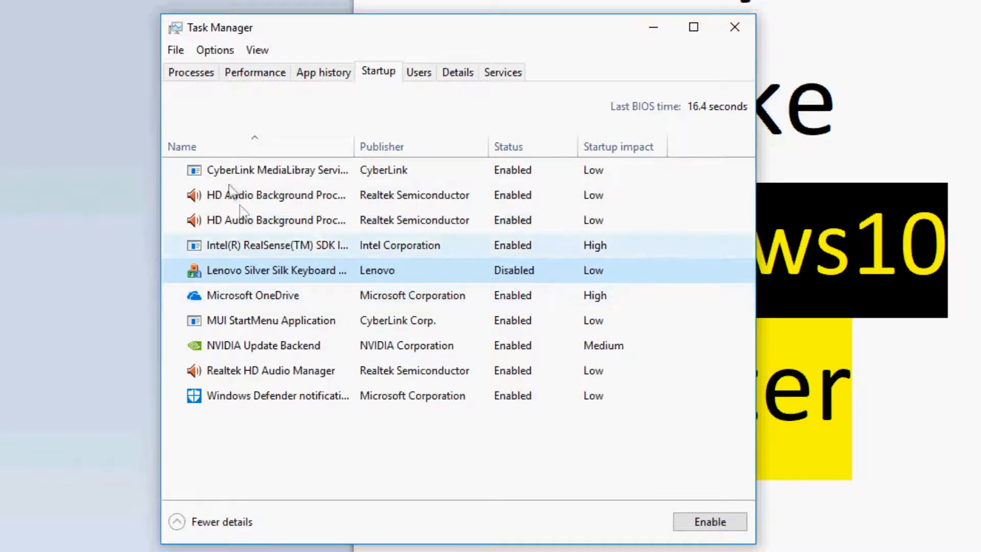
Disable the Windows Defender notification startup entry and select Microsoft OneDrive
{"action": "left_click", "coordinate": [278, 394]}
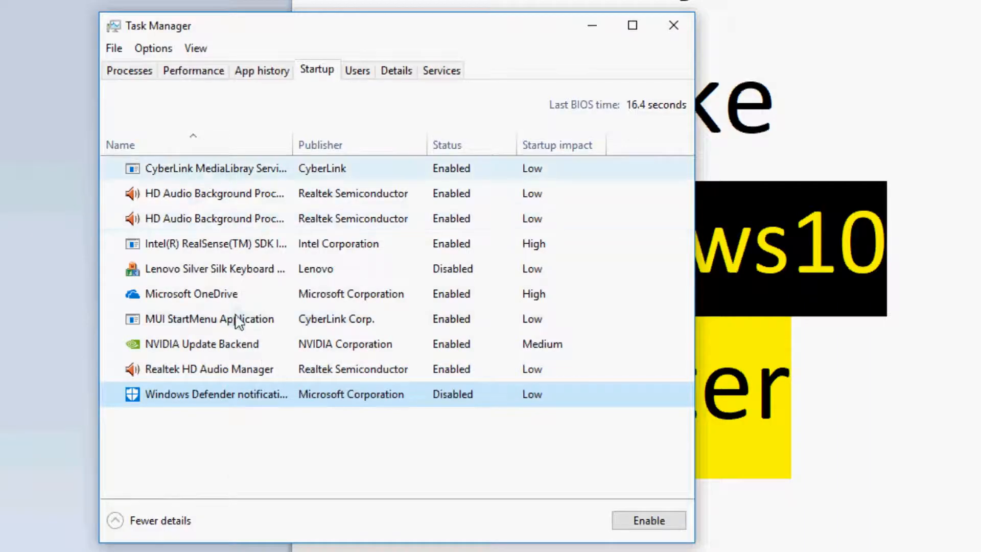
{"action": "left_click", "coordinate": [191, 293]}
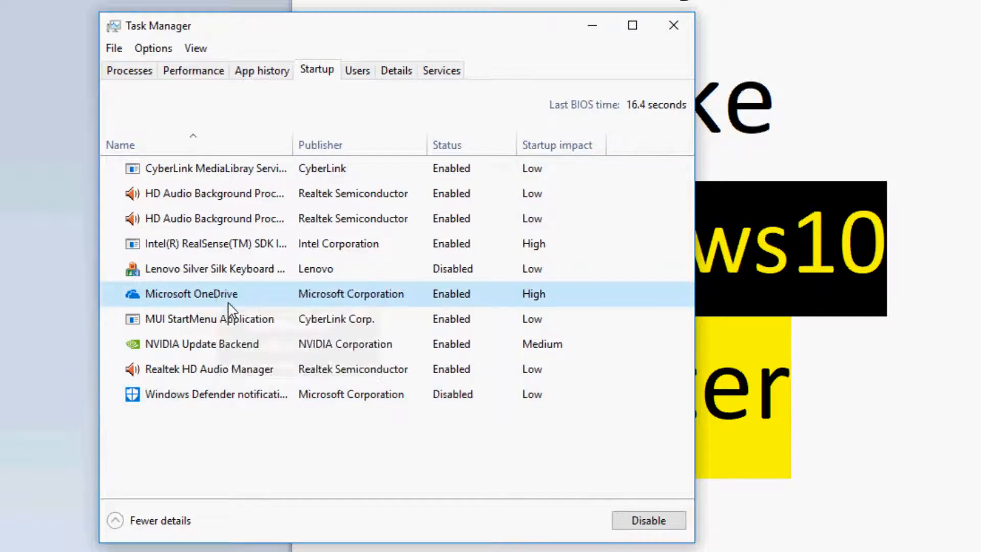
{"action": "left_click", "coordinate": [648, 520]}
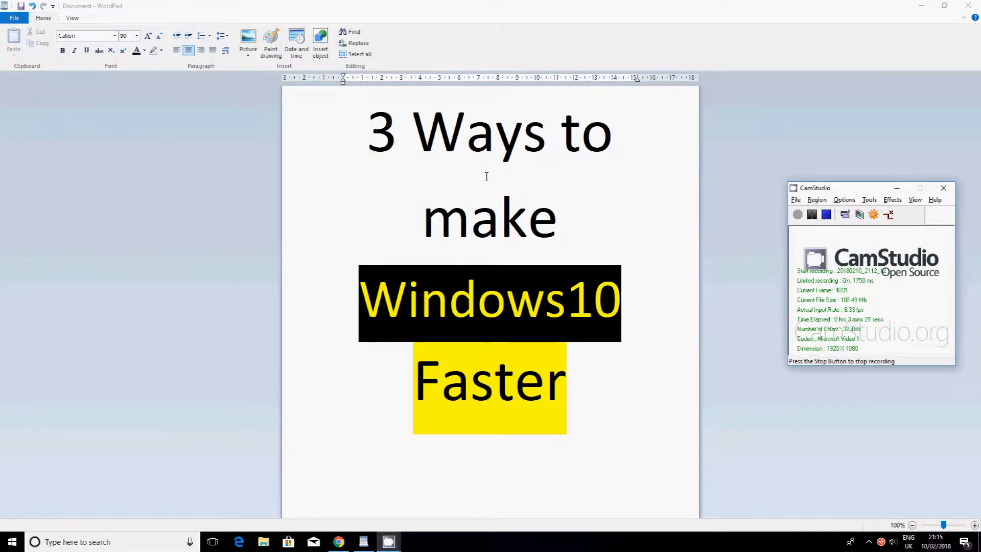
{"action": "mouse_move", "coordinate": [540, 165]}
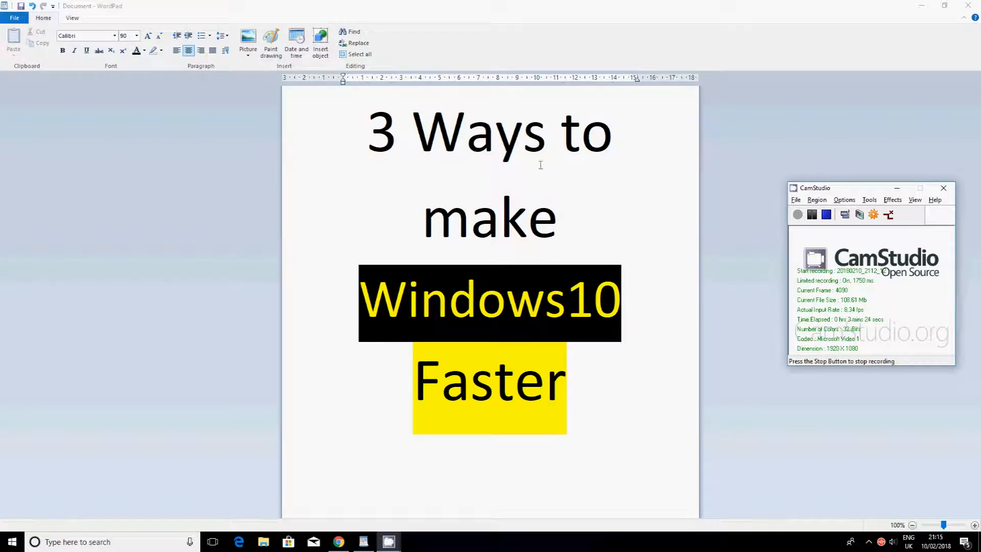
Search the Start menu for 'power' and open the Edit power plan page
{"action": "type", "text": "paint"}
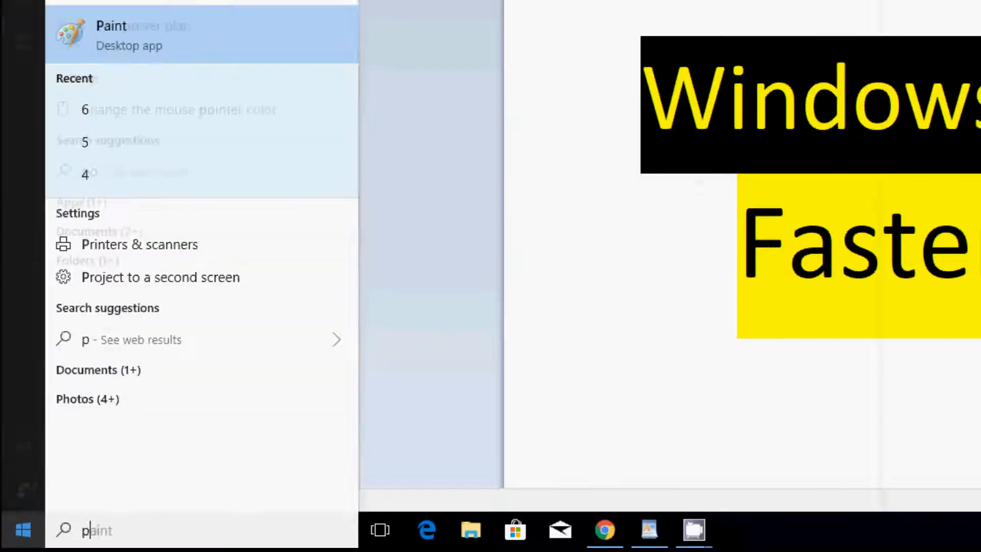
{"action": "type", "text": "ower"}
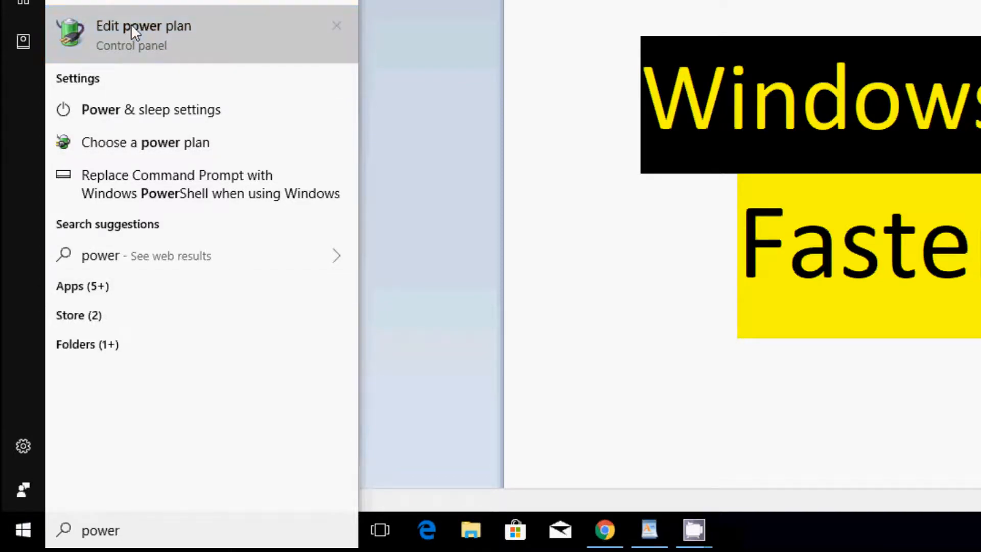
{"action": "left_click", "coordinate": [143, 35]}
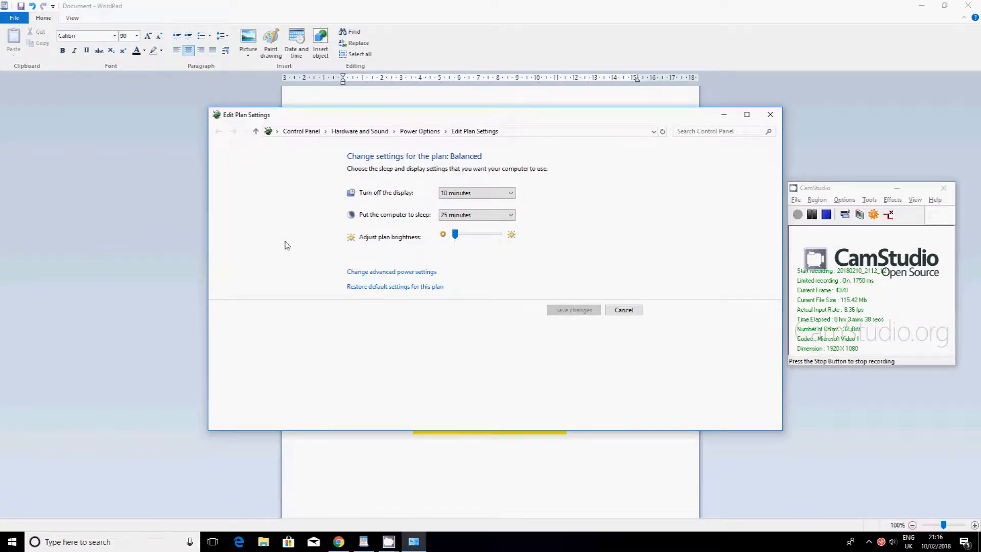
{"action": "mouse_move", "coordinate": [436, 365]}
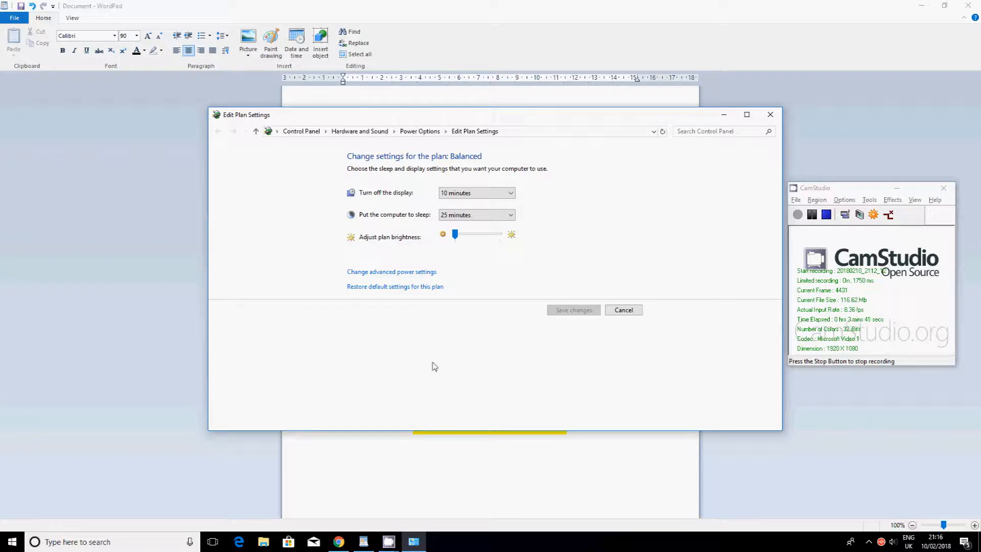
Open the Balanced plan's advanced power settings
{"action": "left_click", "coordinate": [392, 272]}
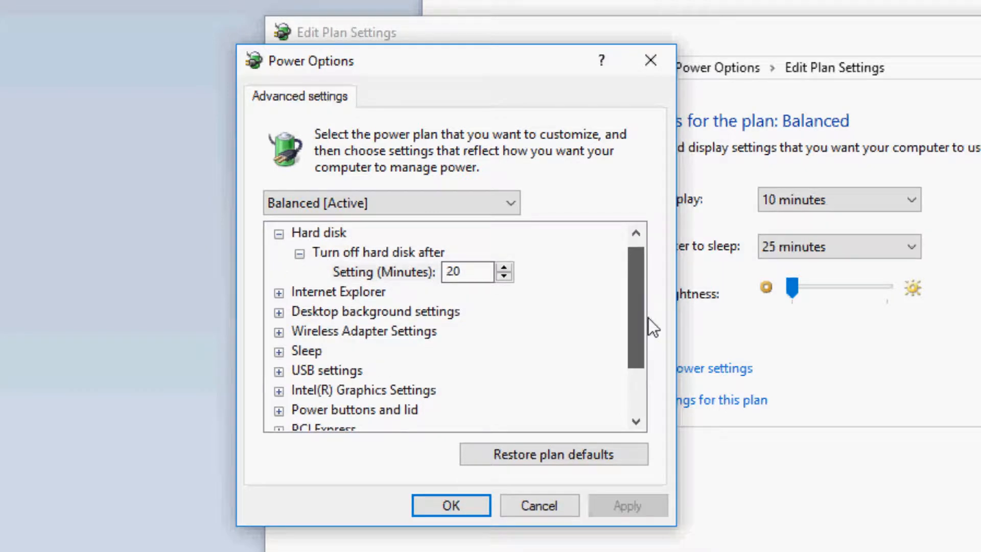
Under Processor power management, set the system cooling policy to Active
{"action": "scroll", "scroll_direction": "down", "scroll_amount": 3}
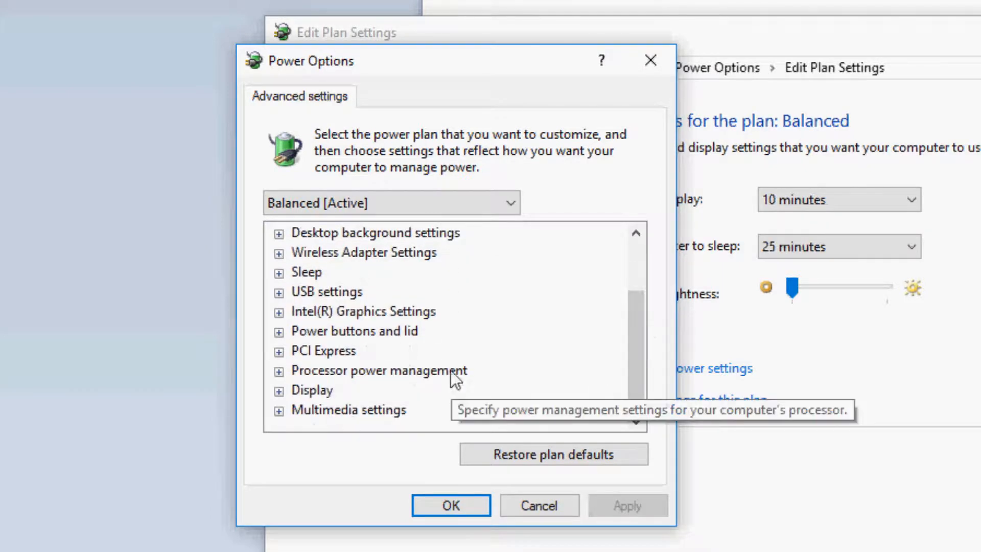
{"action": "left_click", "coordinate": [279, 370]}
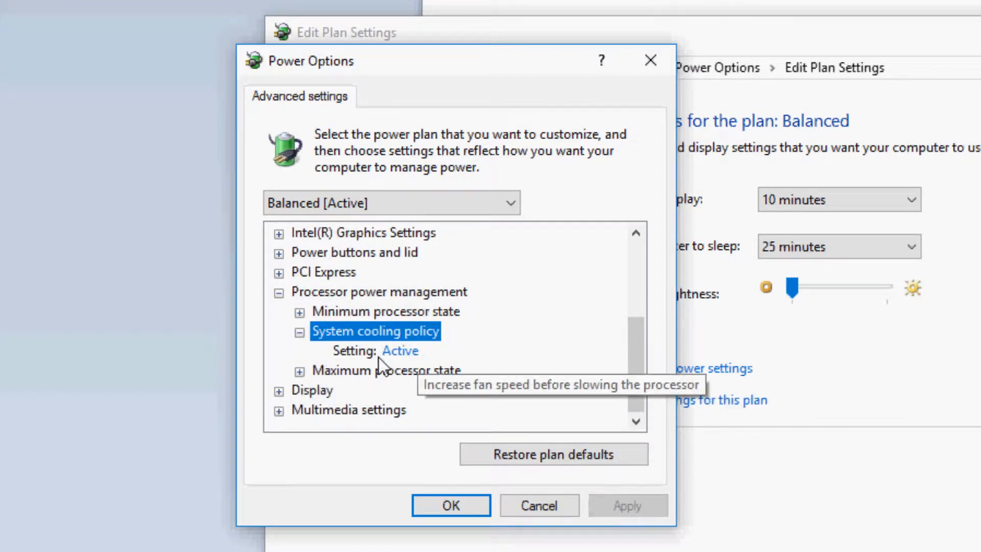
{"action": "left_click", "coordinate": [398, 351]}
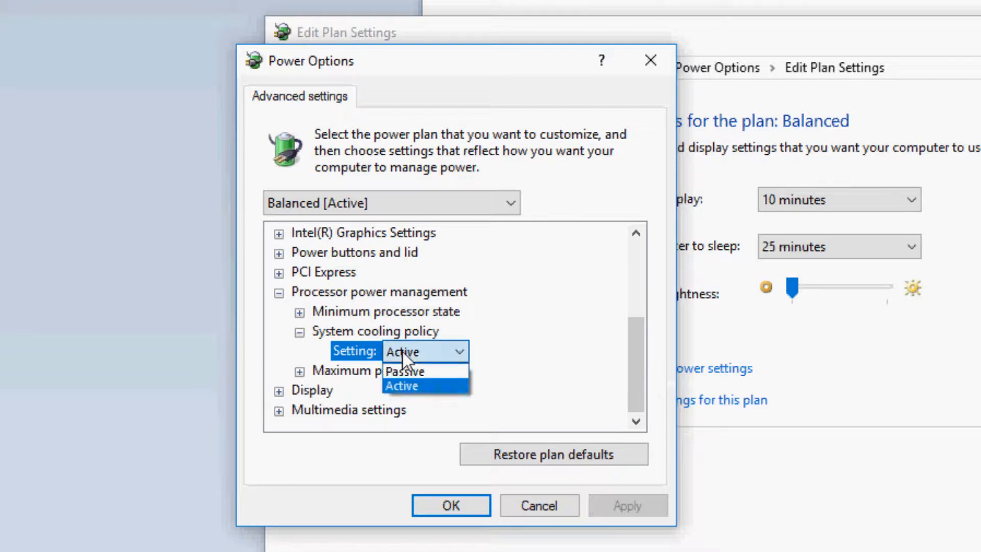
{"action": "mouse_move", "coordinate": [406, 370]}
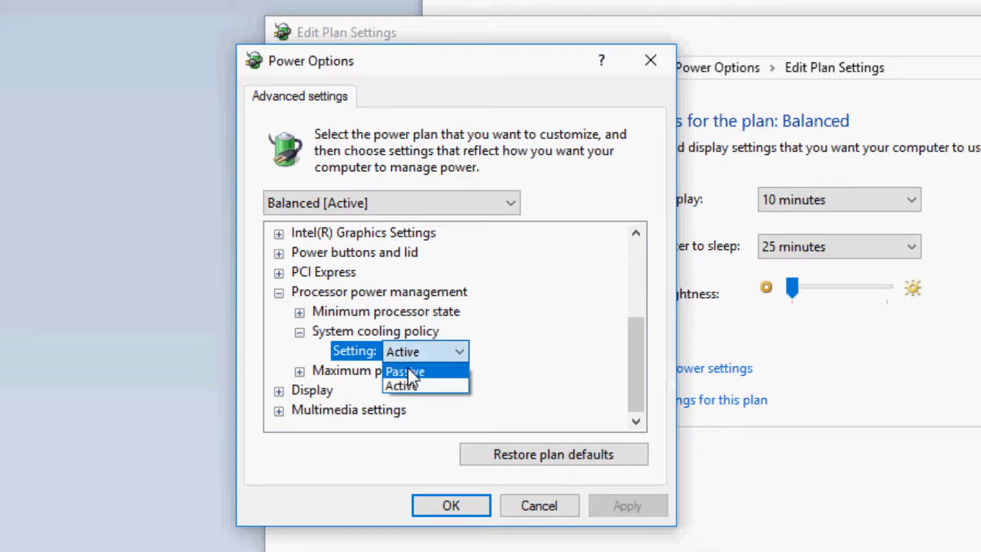
{"action": "left_click", "coordinate": [400, 385]}
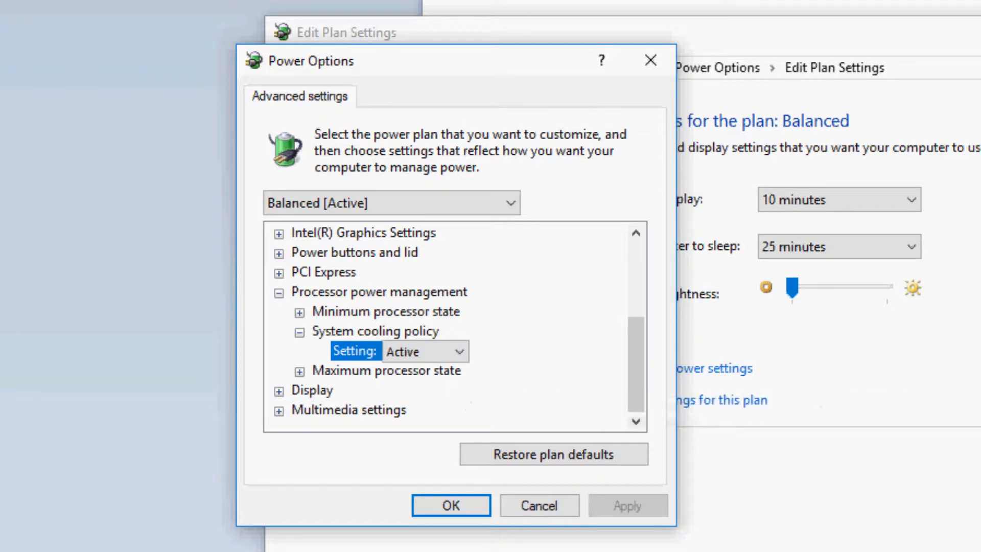
{"action": "mouse_move", "coordinate": [429, 328]}
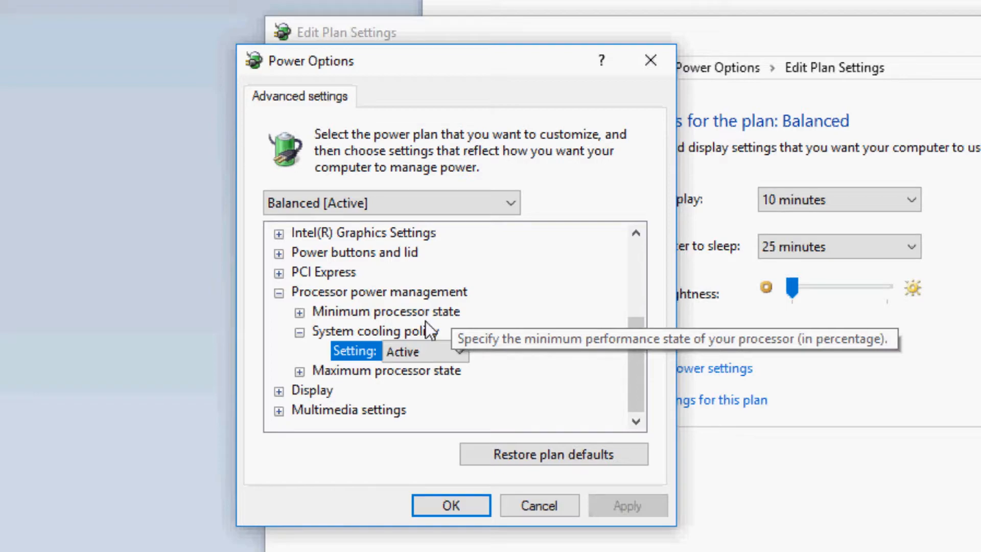
{"action": "mouse_move", "coordinate": [431, 328]}
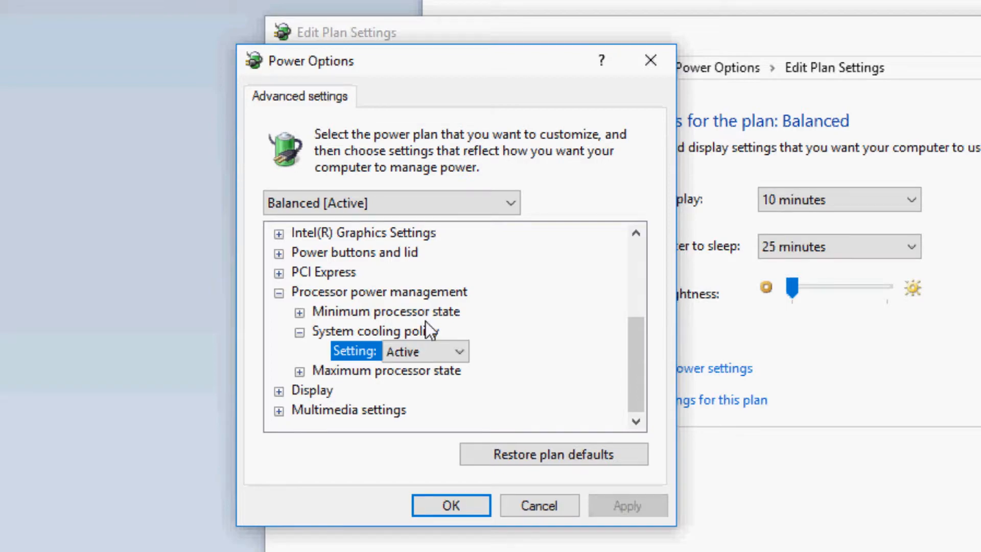